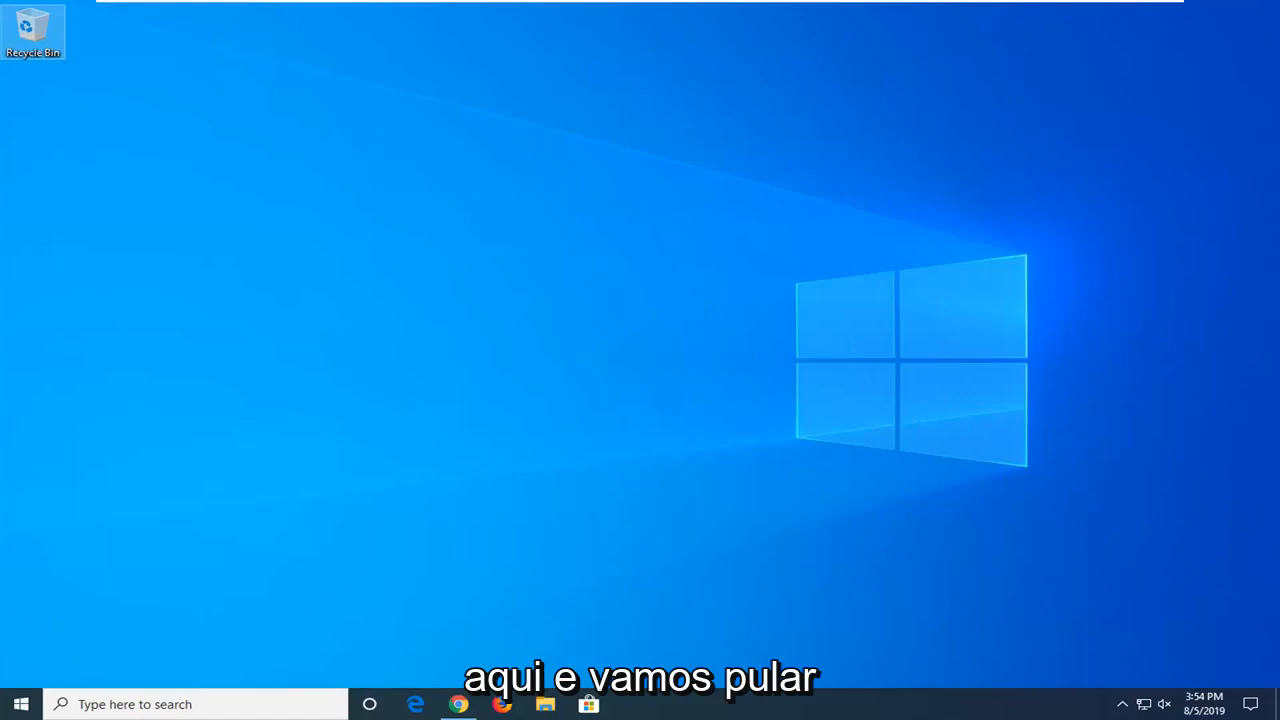
Search the Start menu for 'services'
click(19, 703)
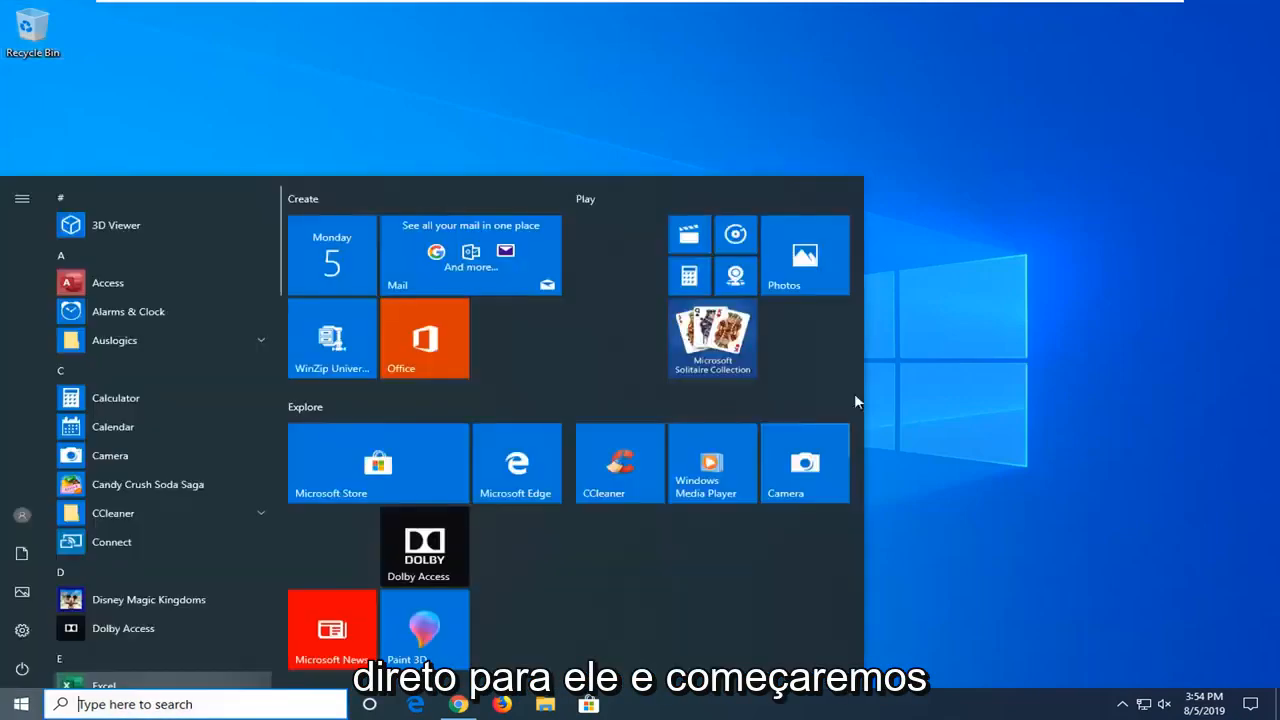
click(20, 704)
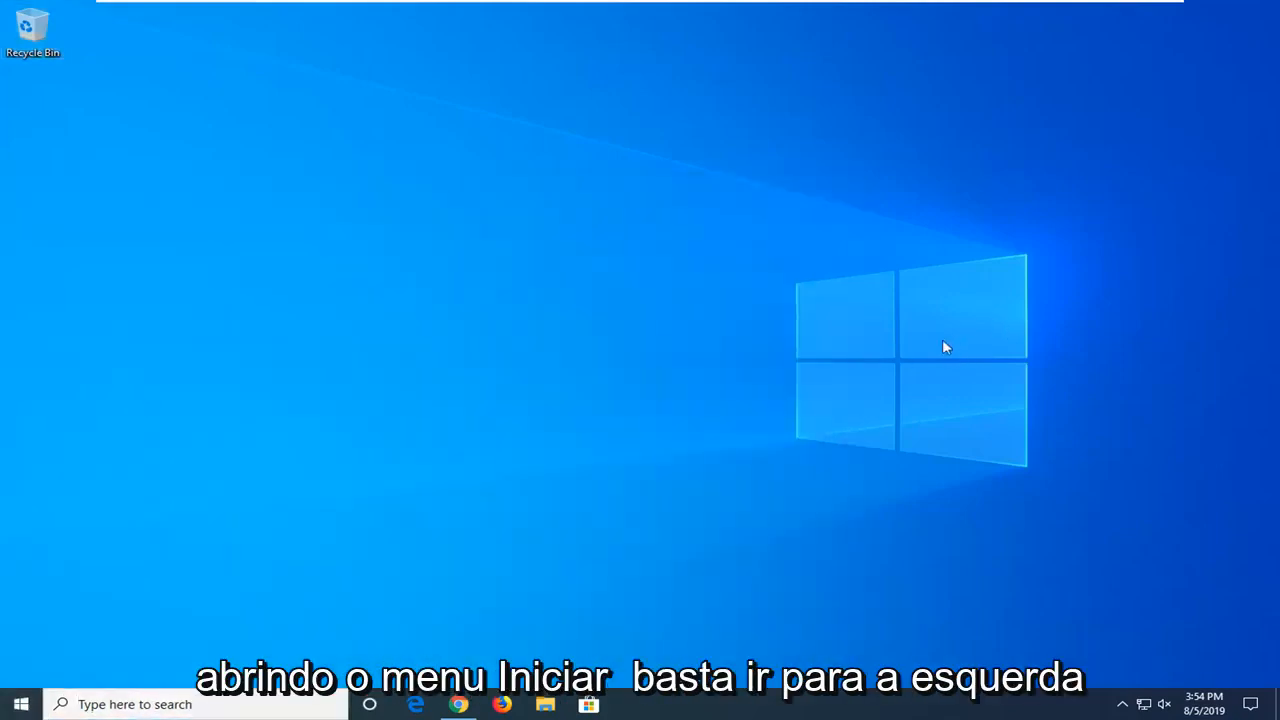
click(20, 704)
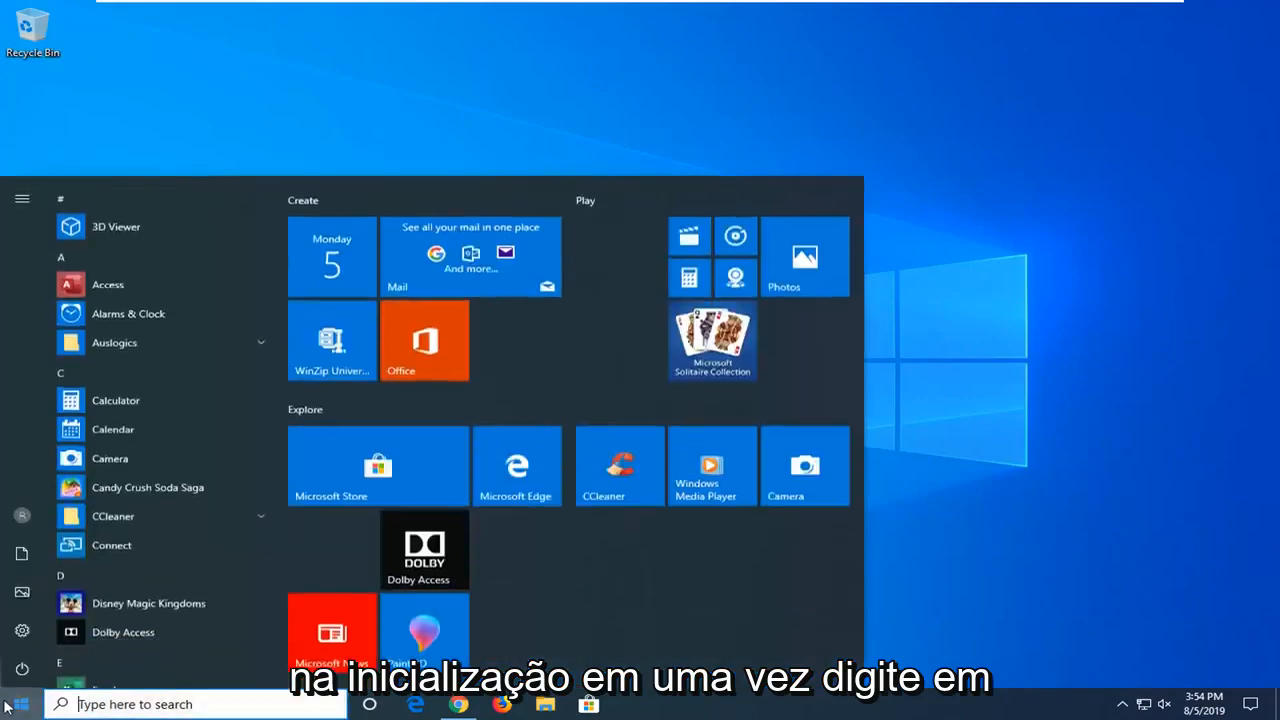
text(services)
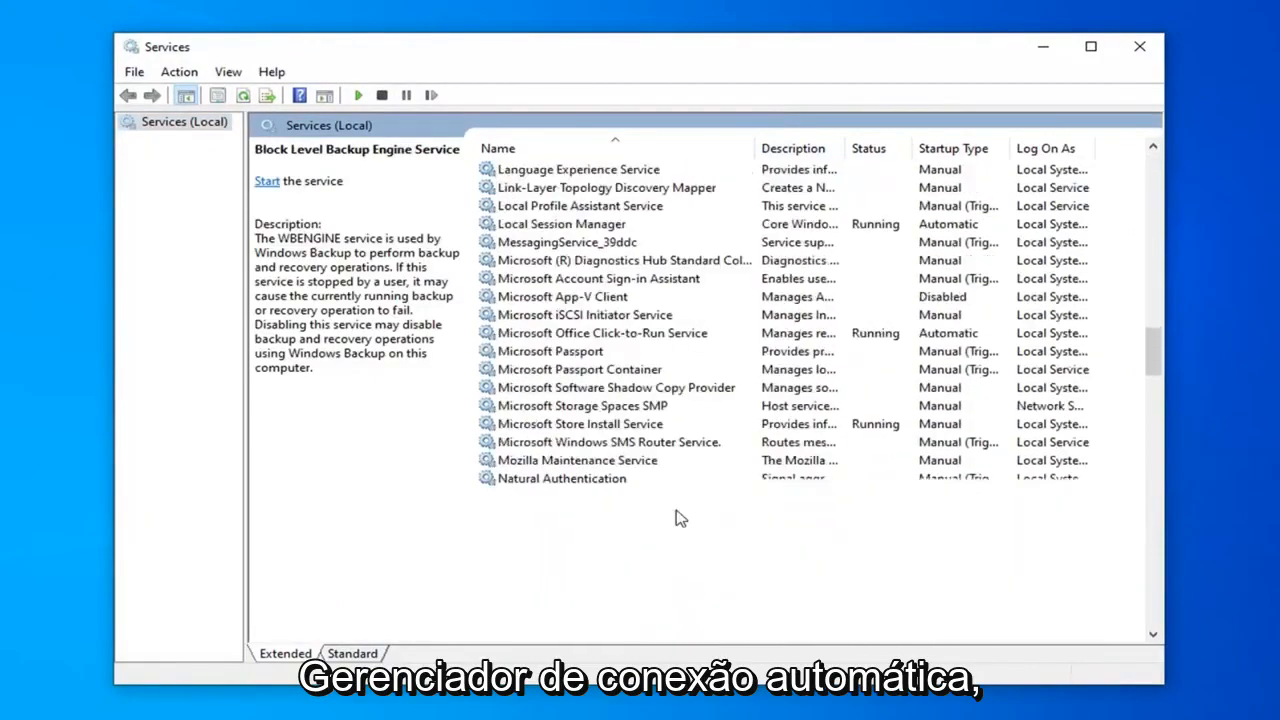
Scroll the services list and select Remote Access Auto Connection Manager
scroll(down, 3)
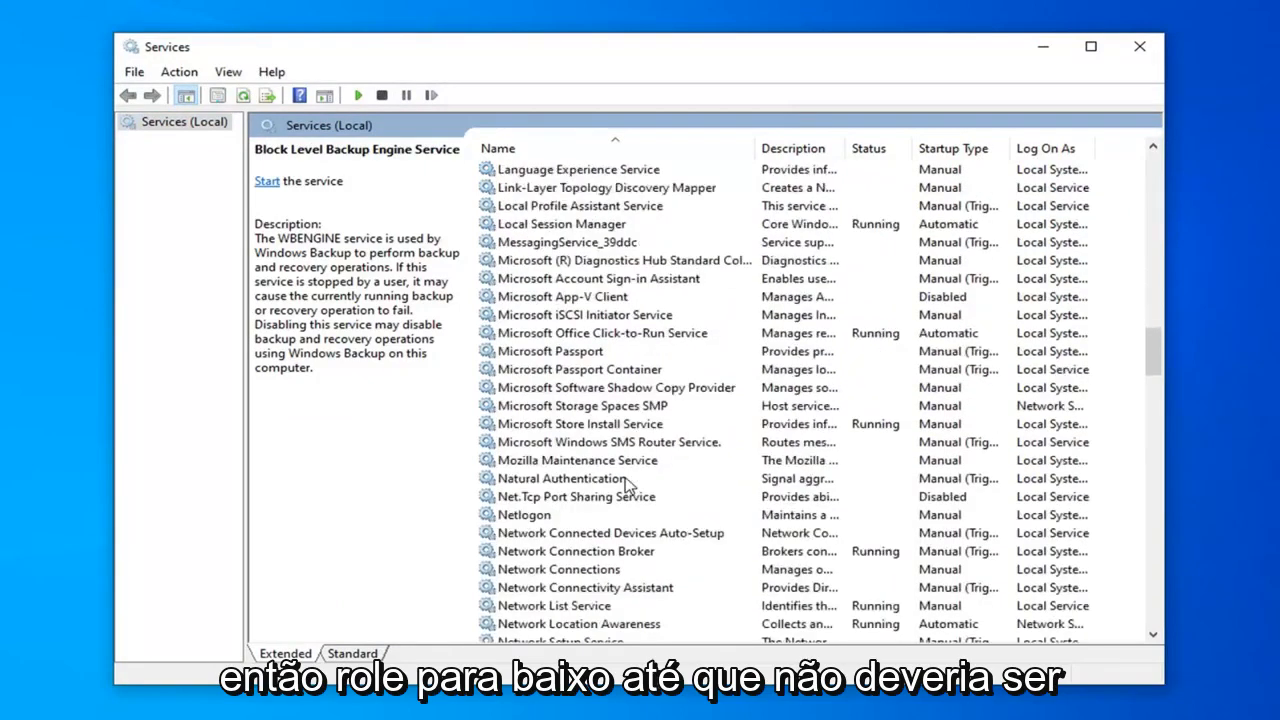
scroll(down, 3)
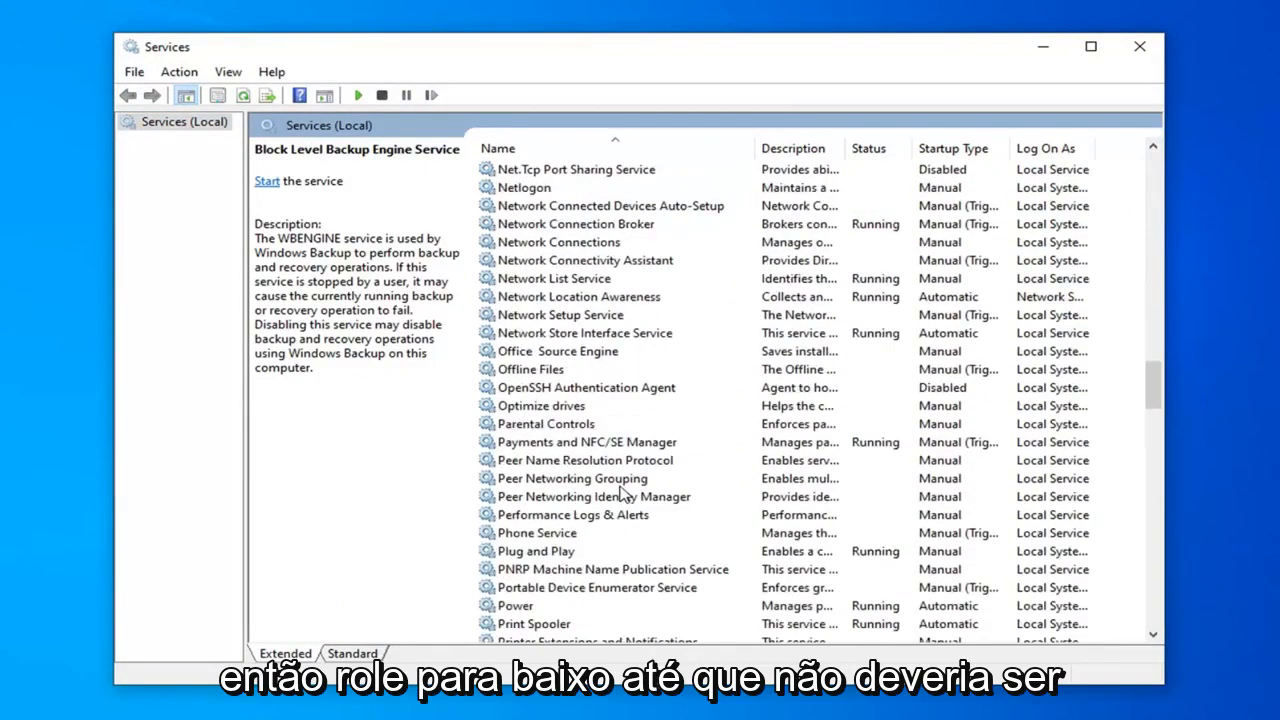
scroll(down, 3)
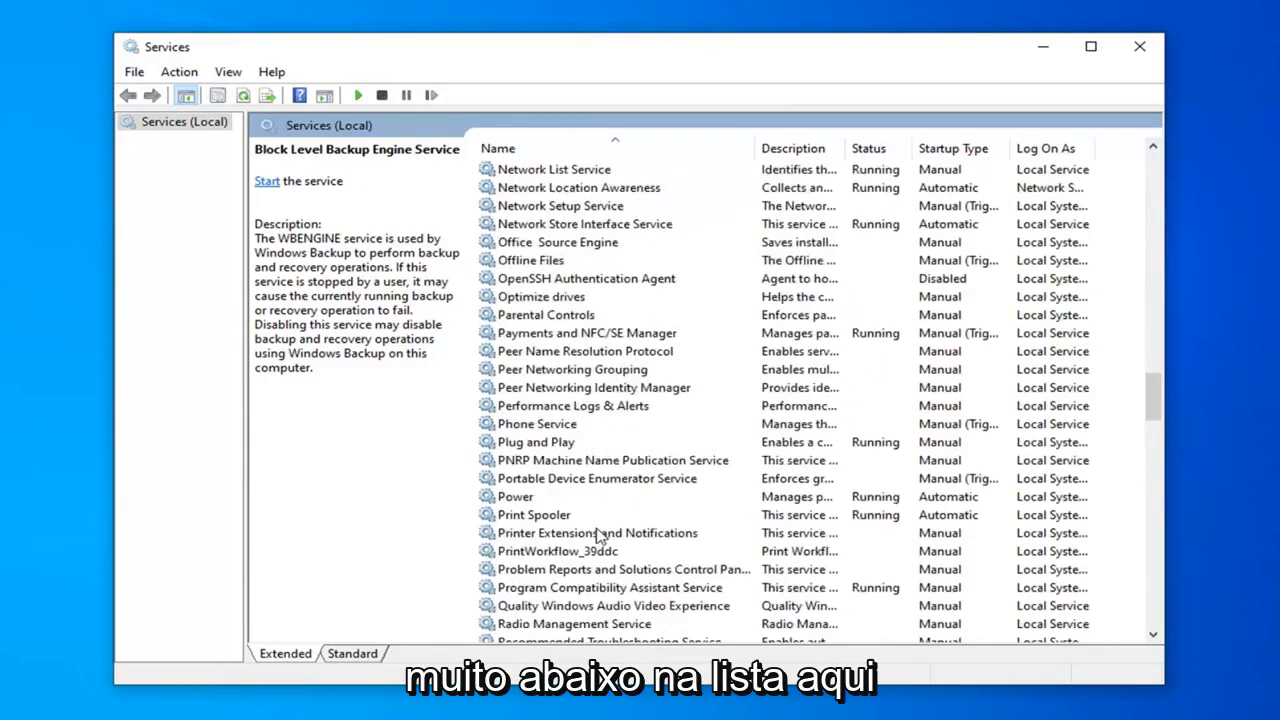
click(615, 551)
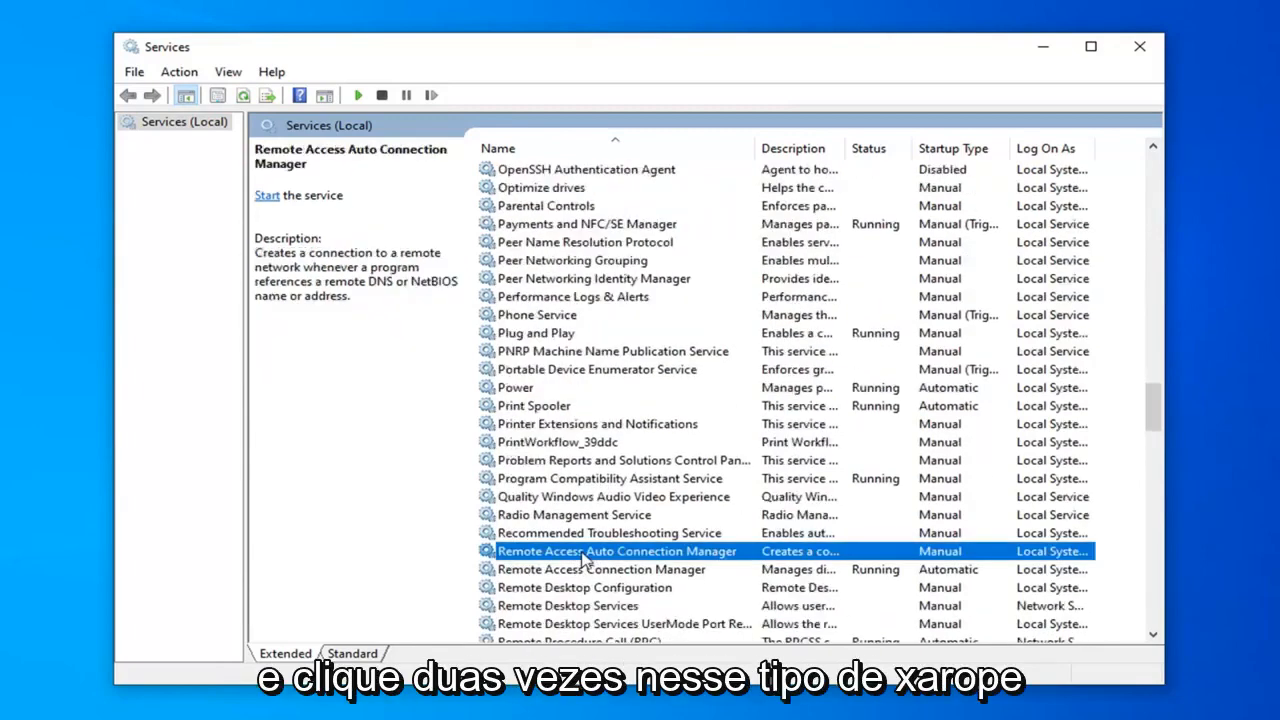
Set Remote Access Auto Connection Manager's startup type to Automatic, start it, and apply
double_click(614, 551)
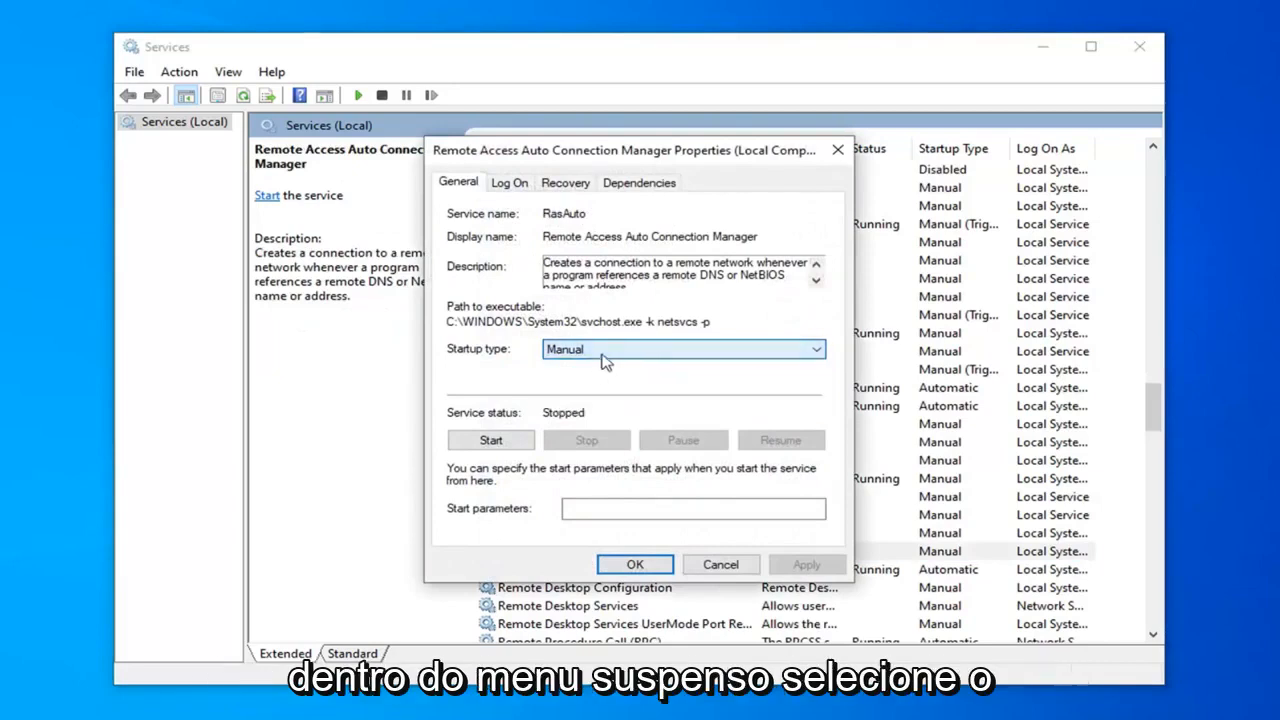
click(683, 349)
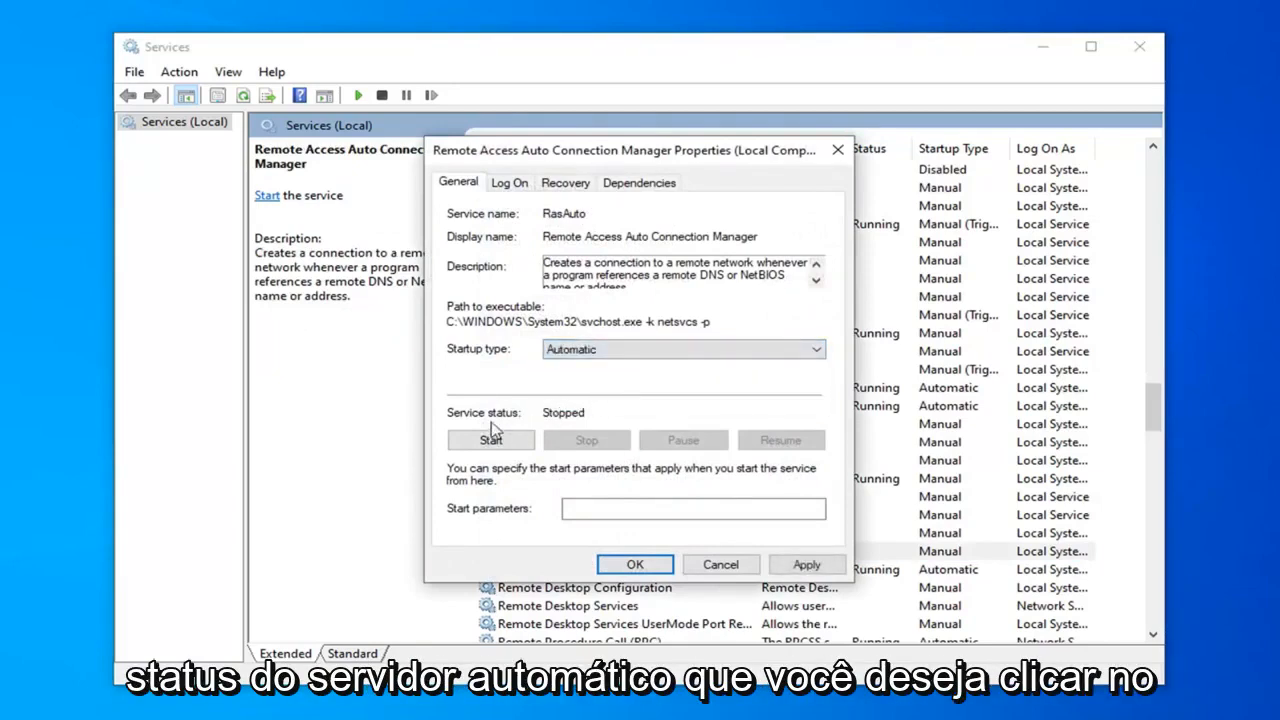
click(490, 440)
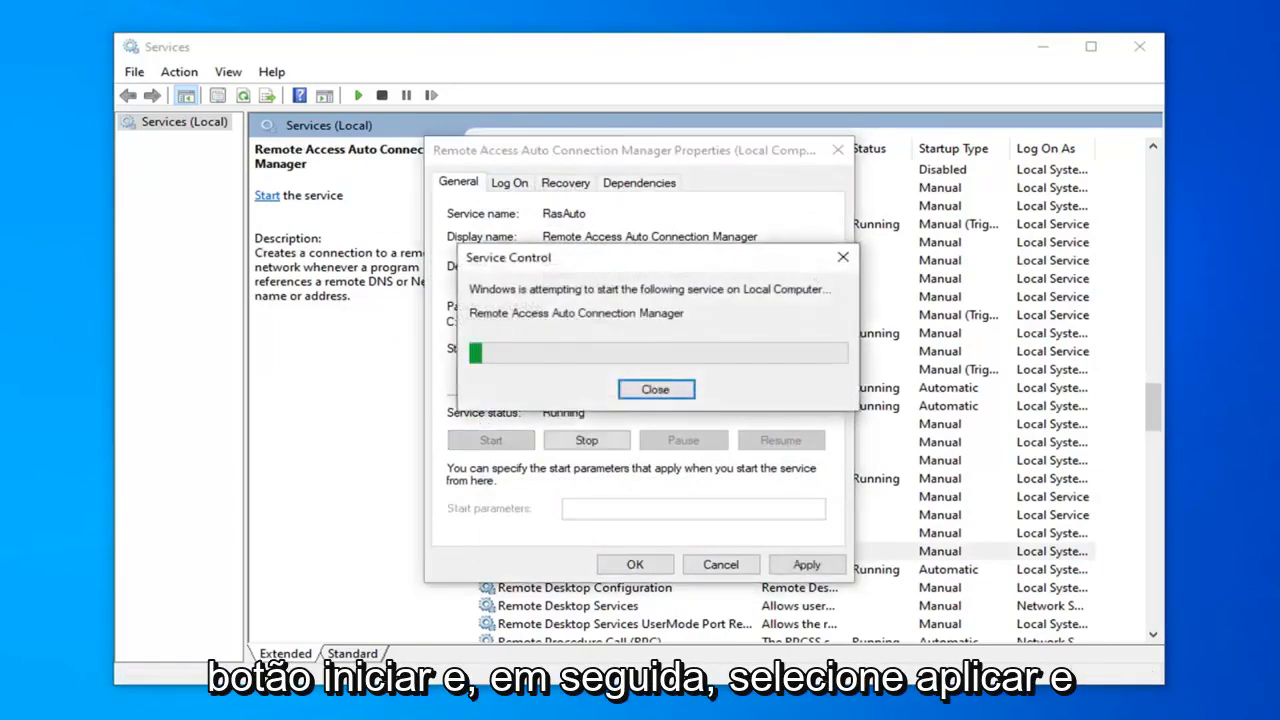
click(655, 389)
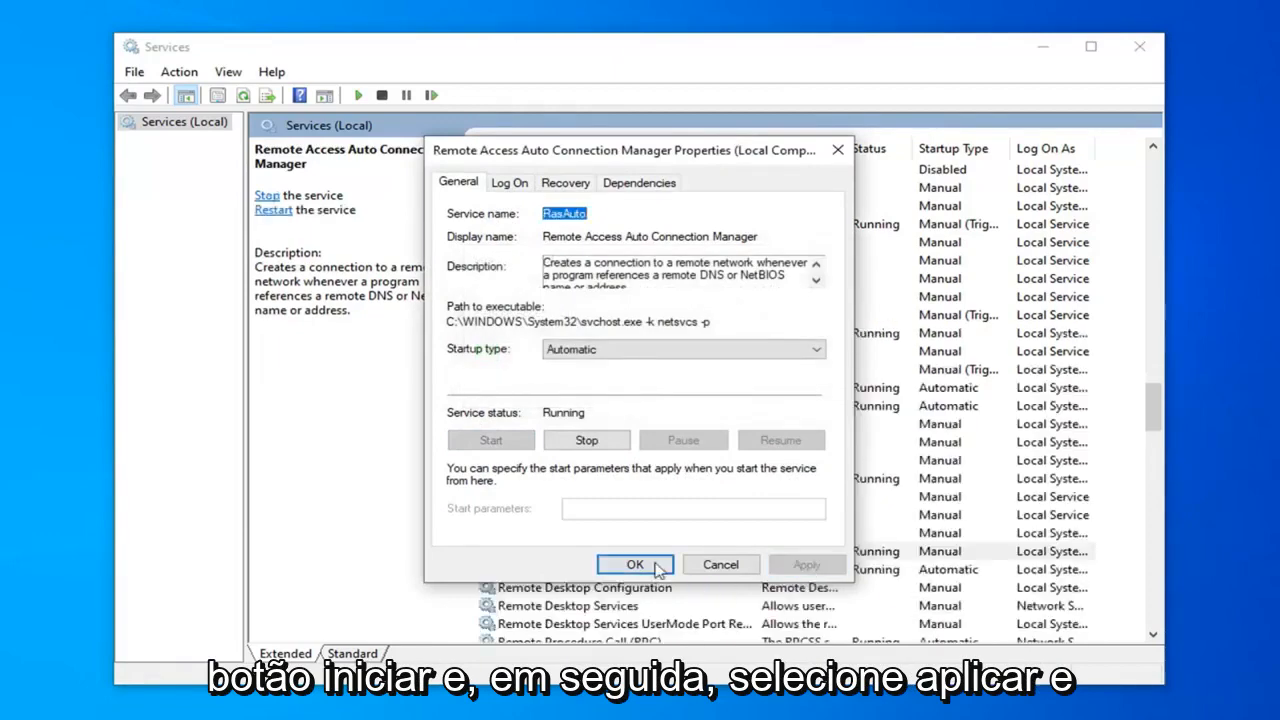
click(635, 564)
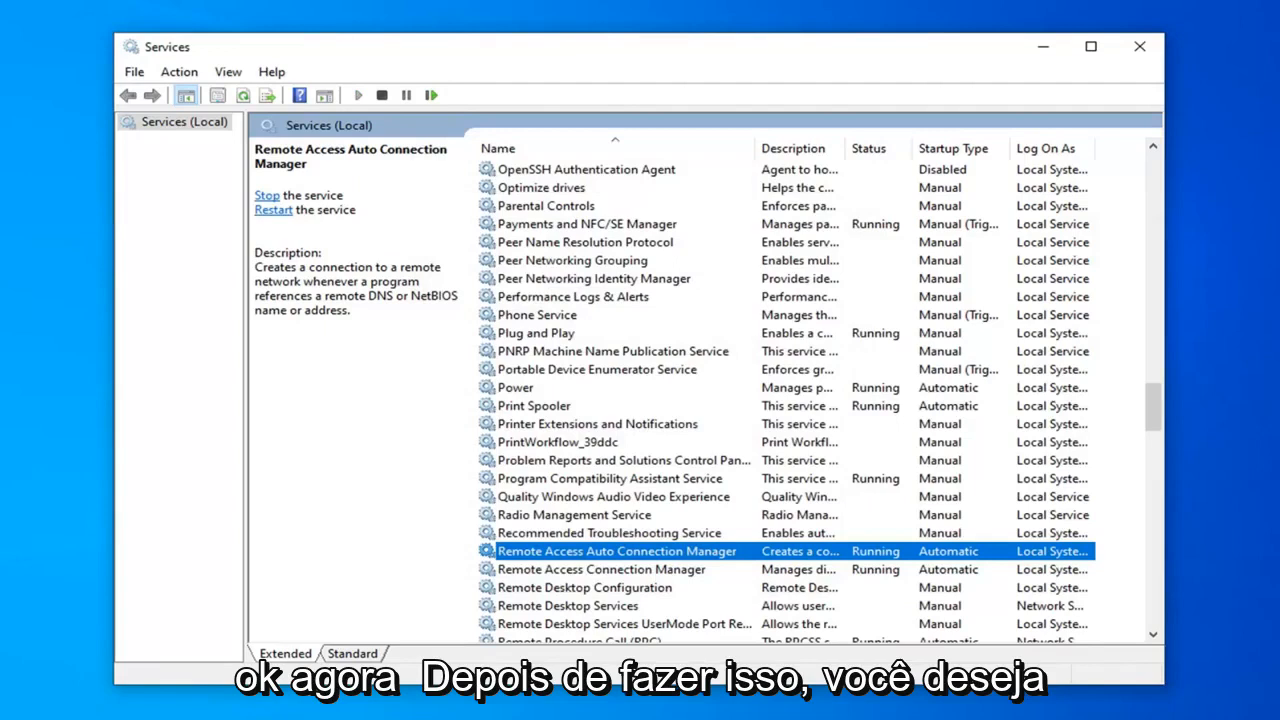
mouse_move(1043, 393)
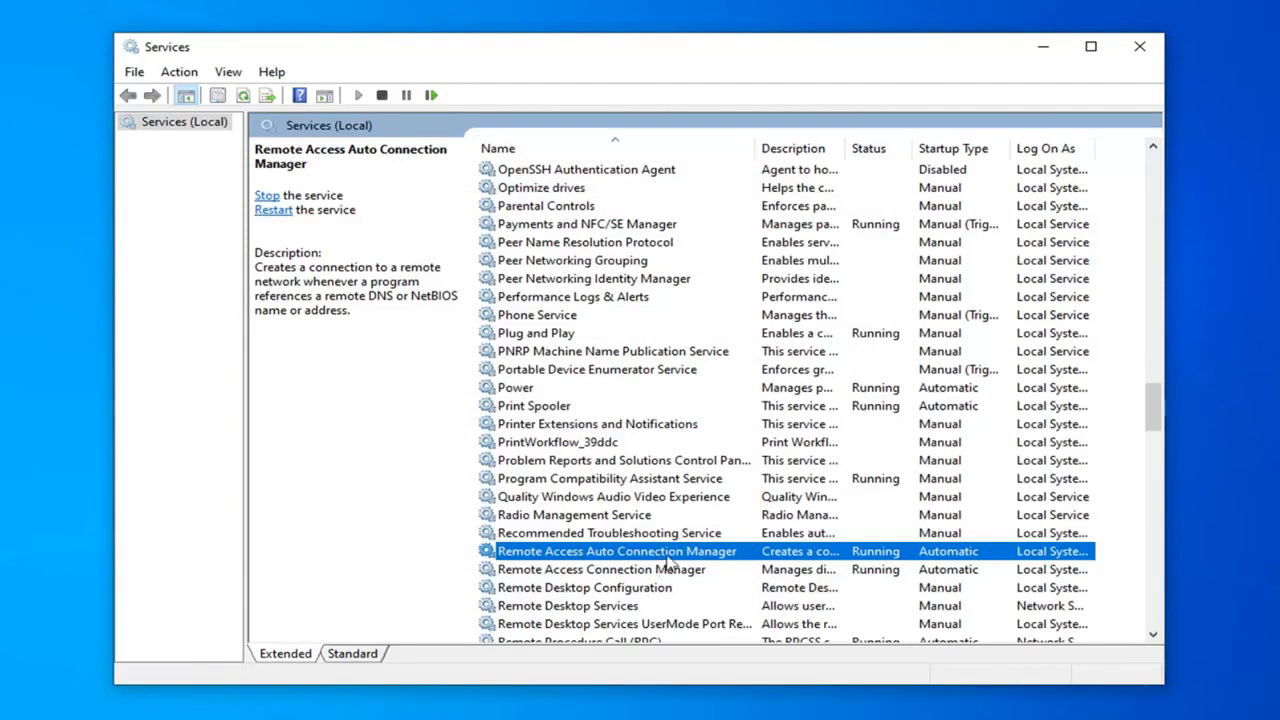
Make Remote Access Auto Connection Manager log on as 'This account' and reselect it
double_click(616, 551)
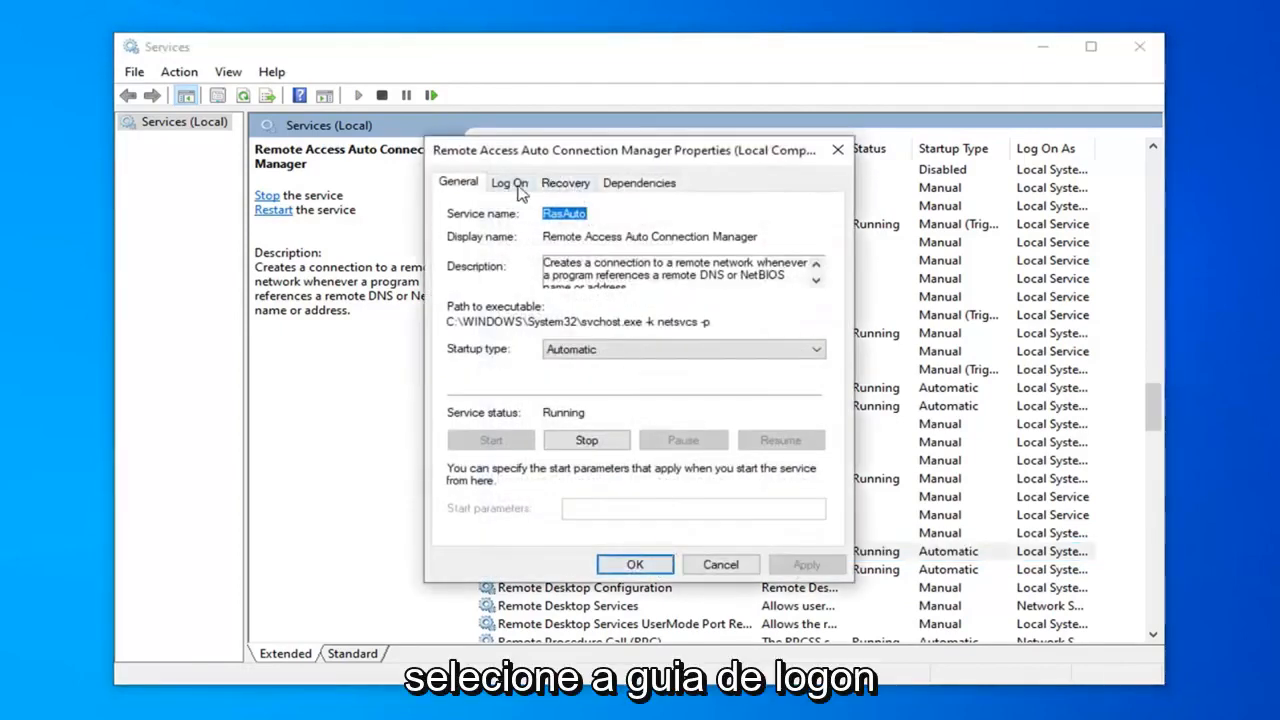
click(509, 182)
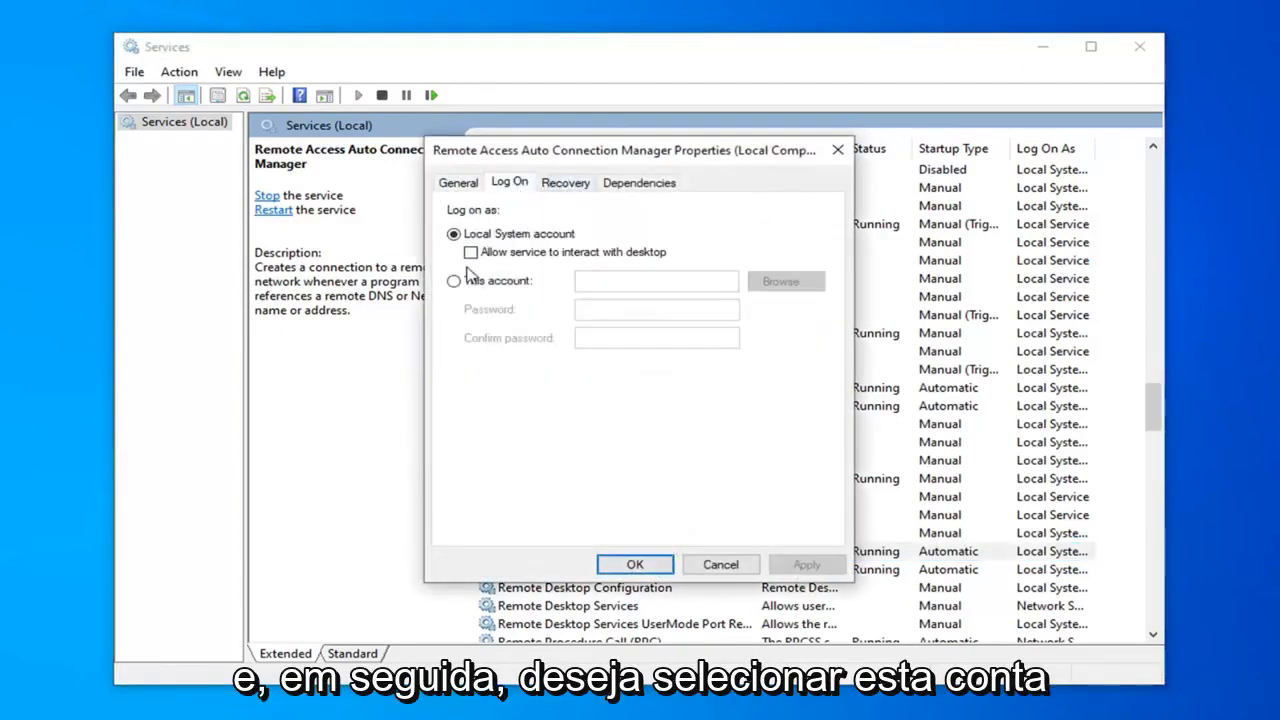
click(454, 280)
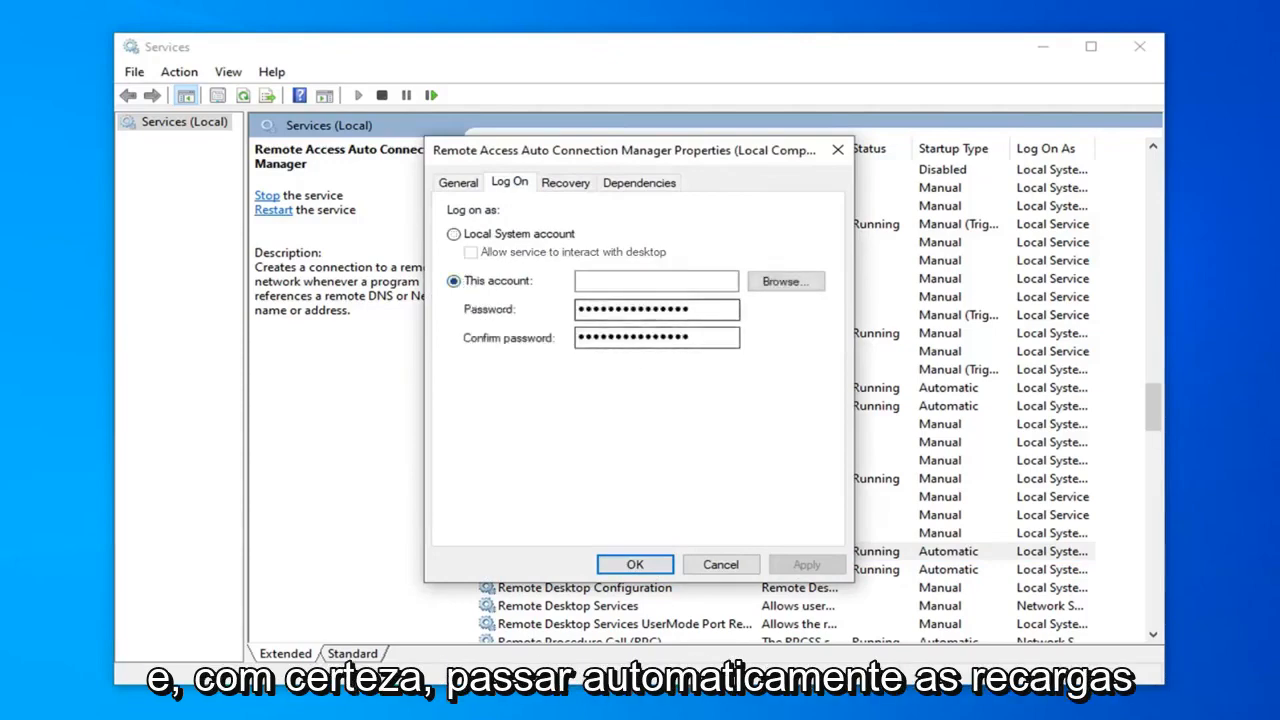
click(634, 564)
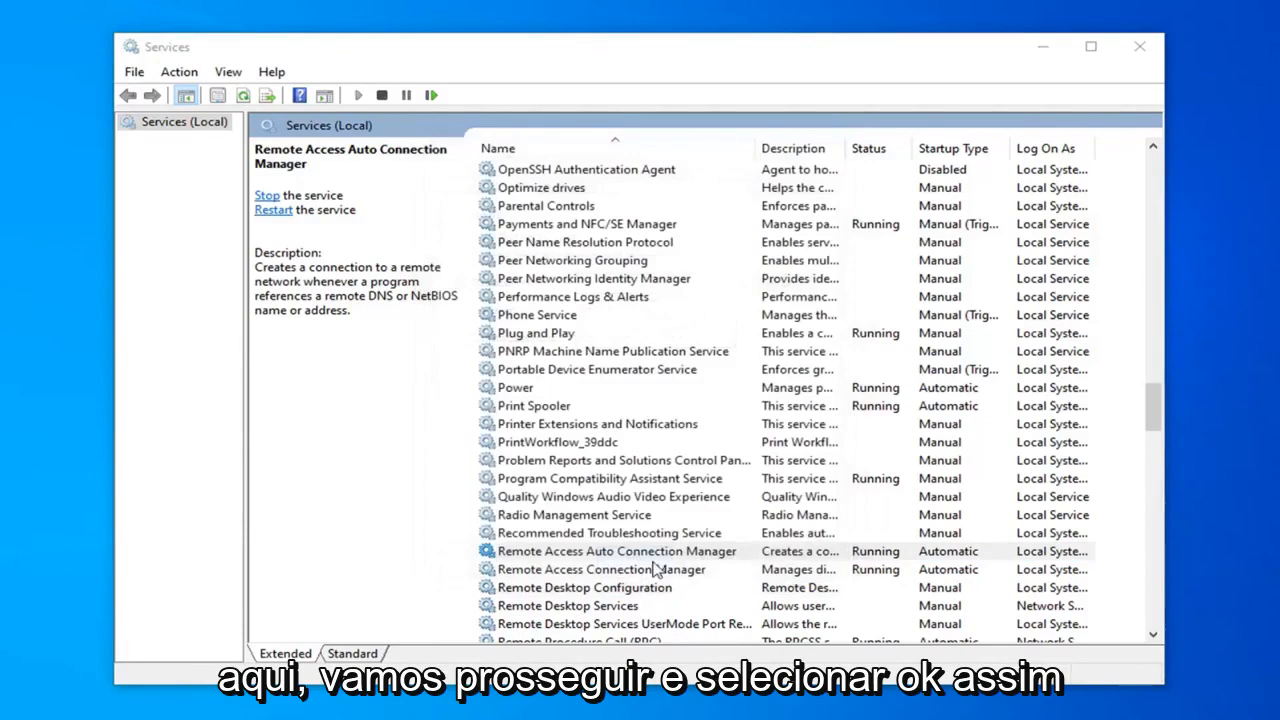
click(615, 551)
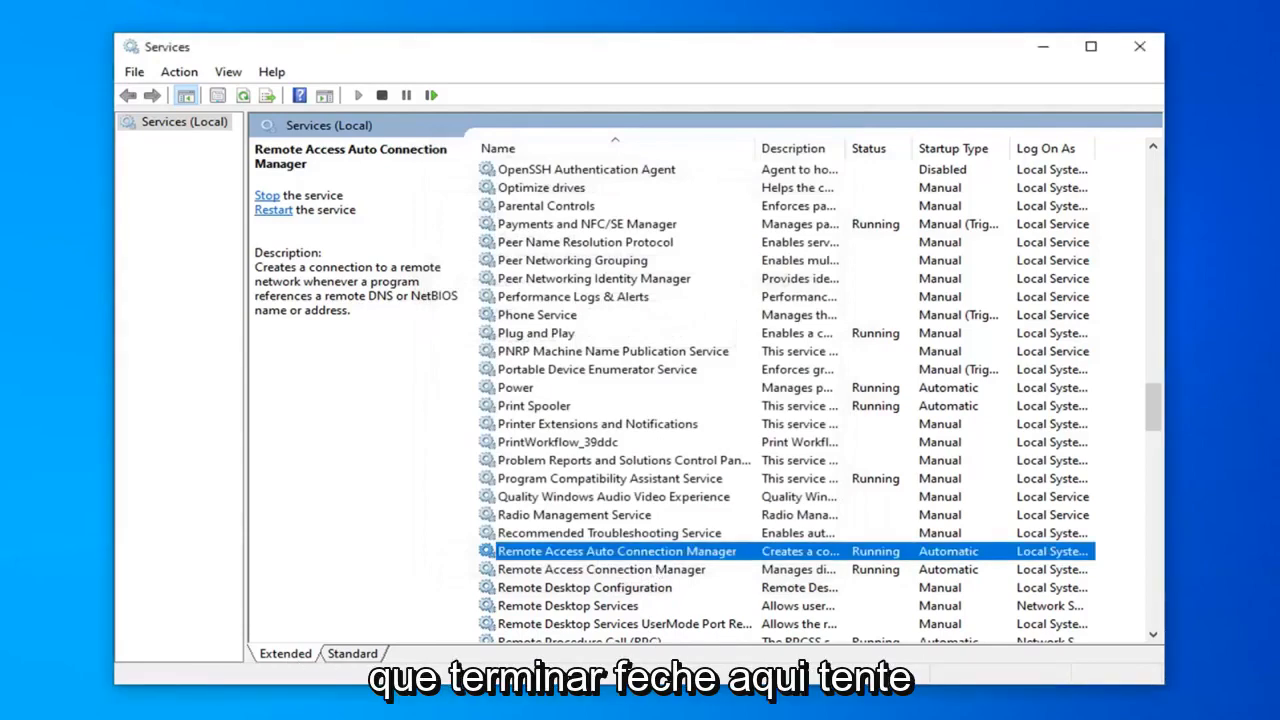
Close Services and launch Control Panel by searching 'control panel'
click(1139, 46)
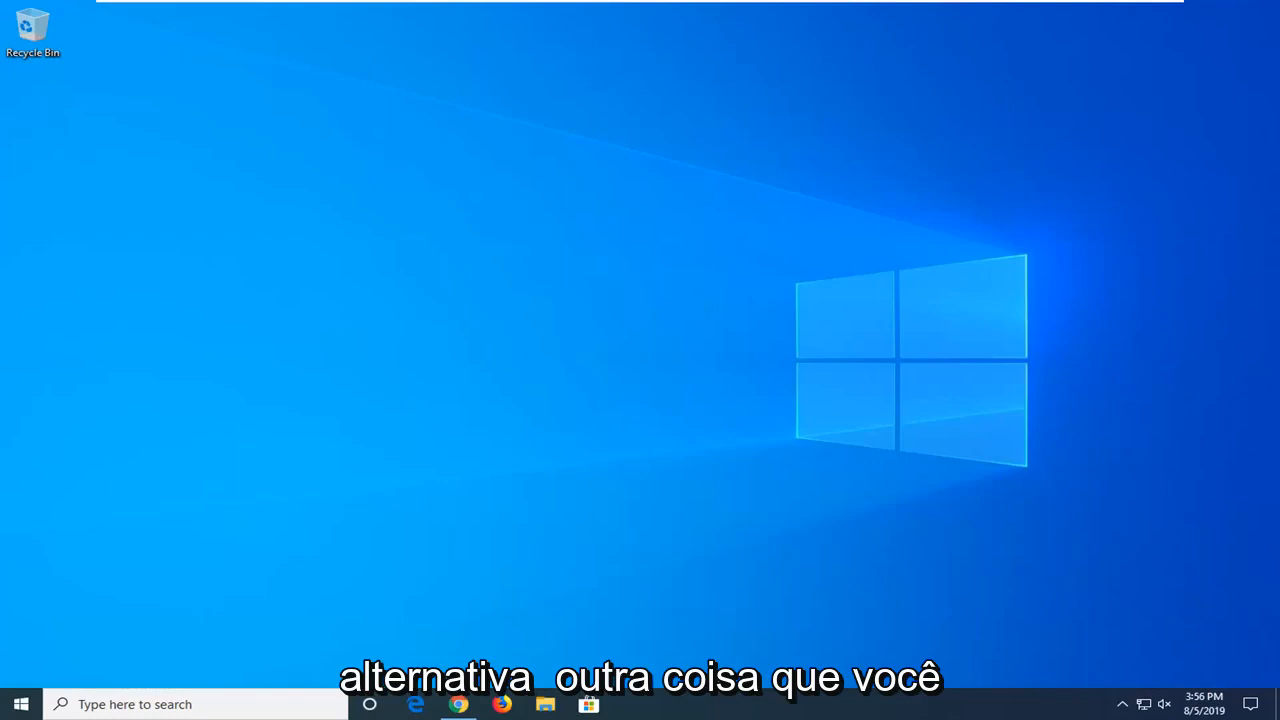
mouse_move(397, 520)
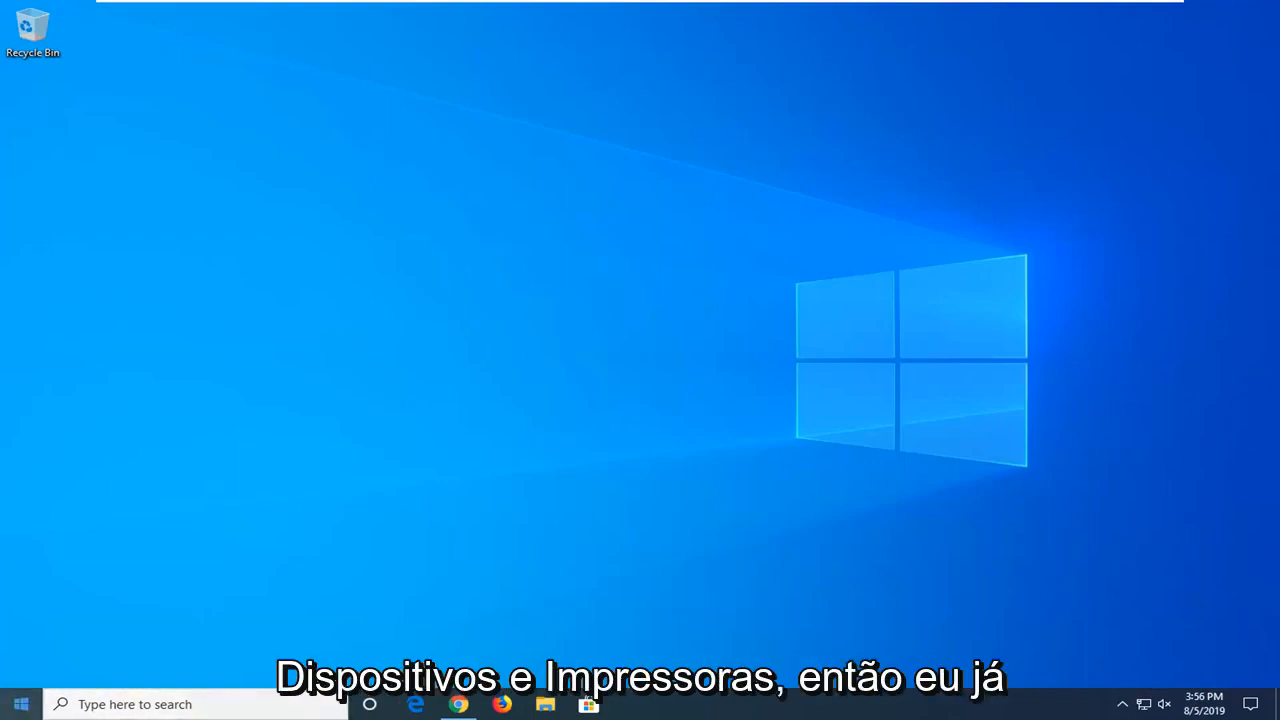
text(dev)
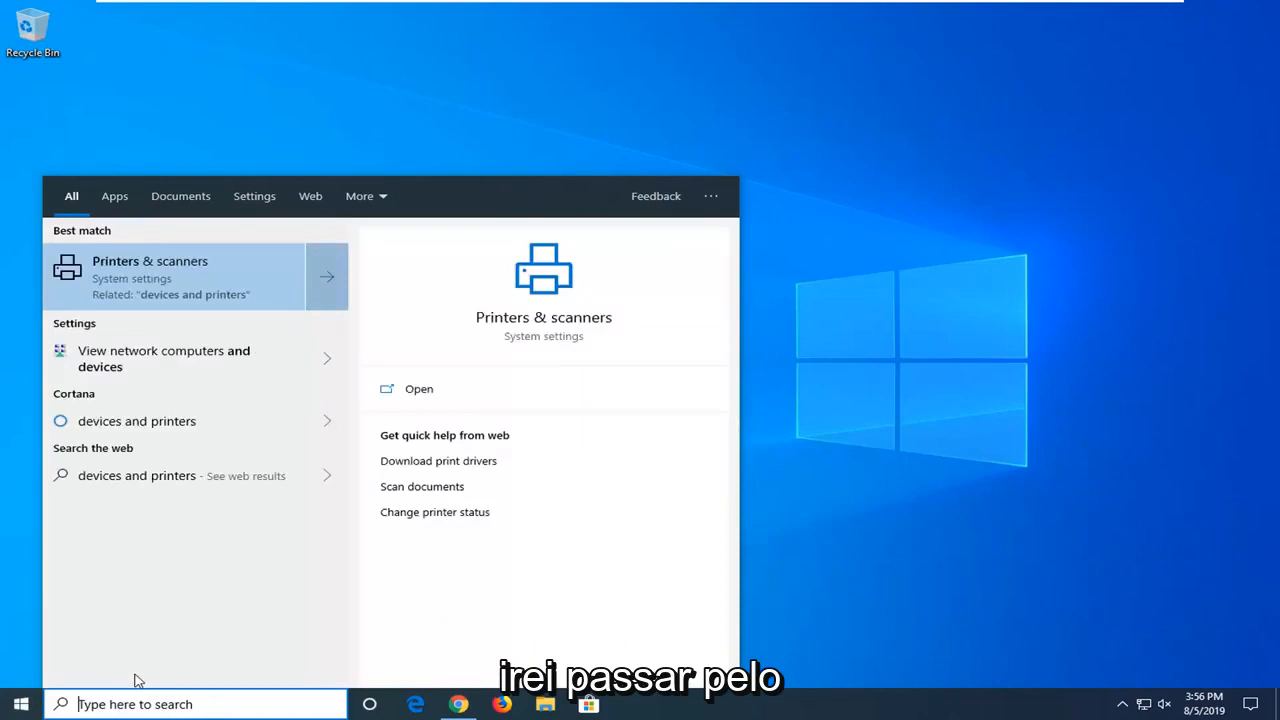
text(control panel)
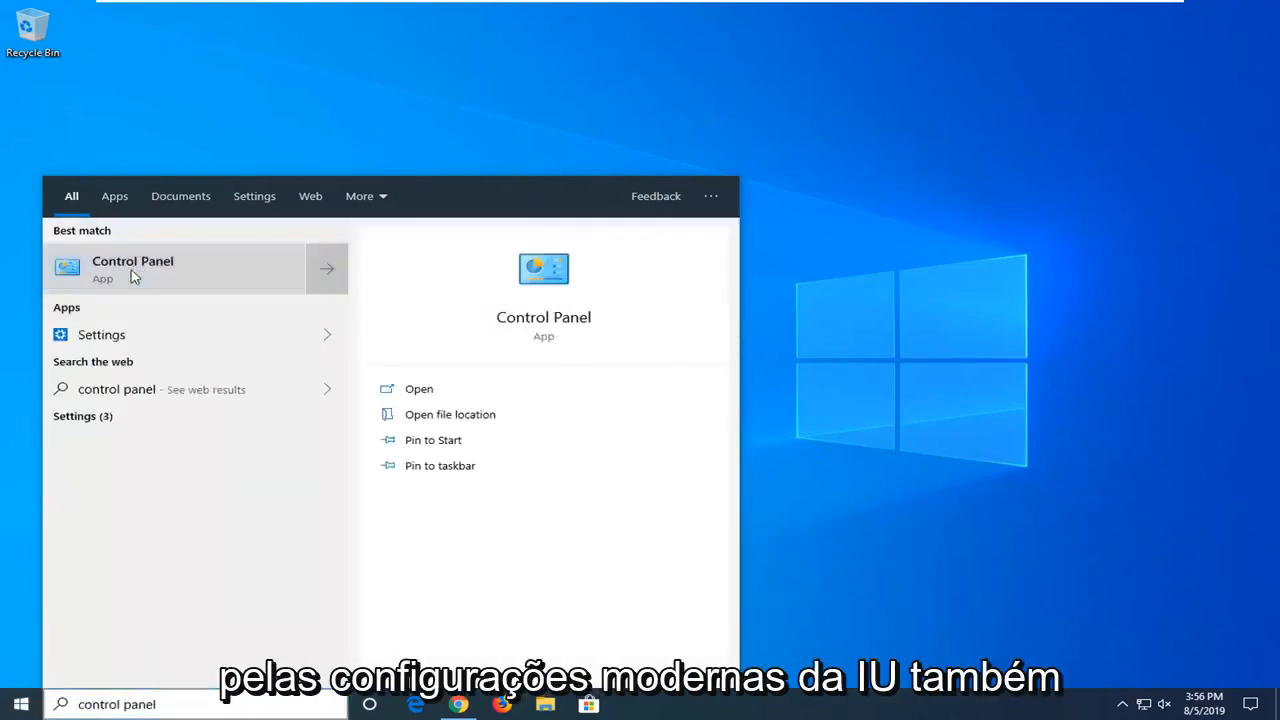
click(132, 268)
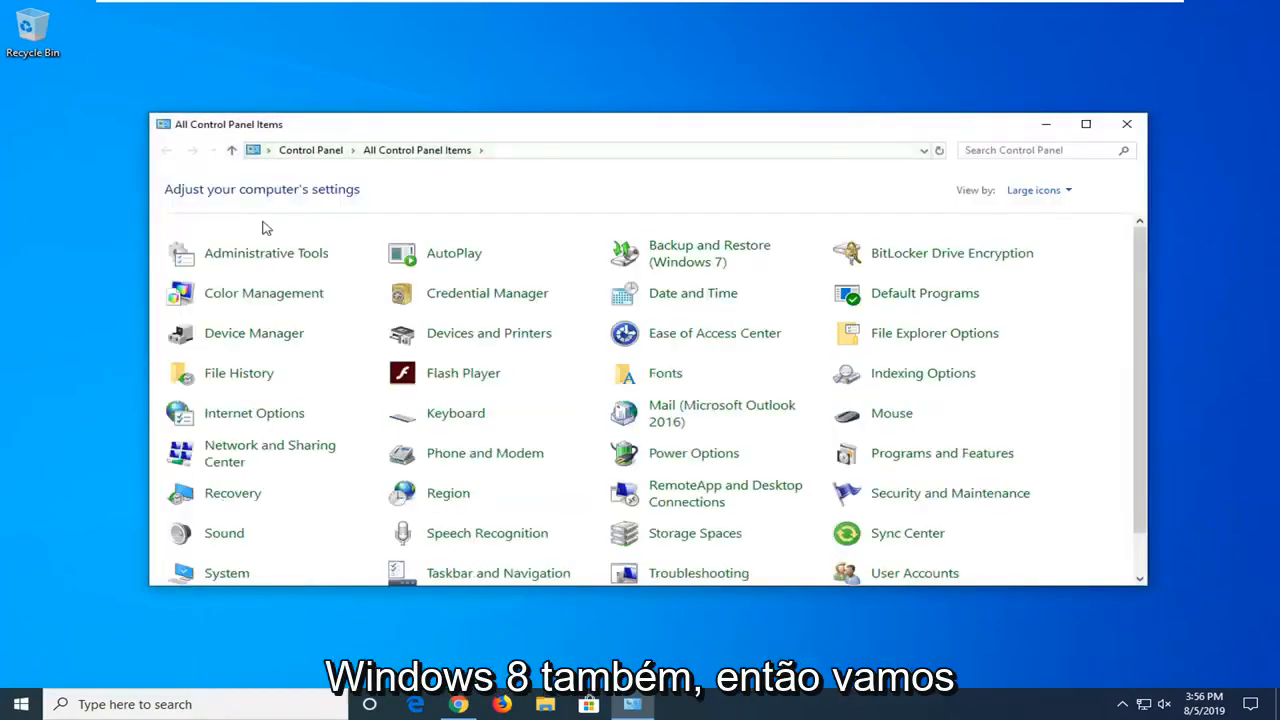
mouse_move(520, 84)
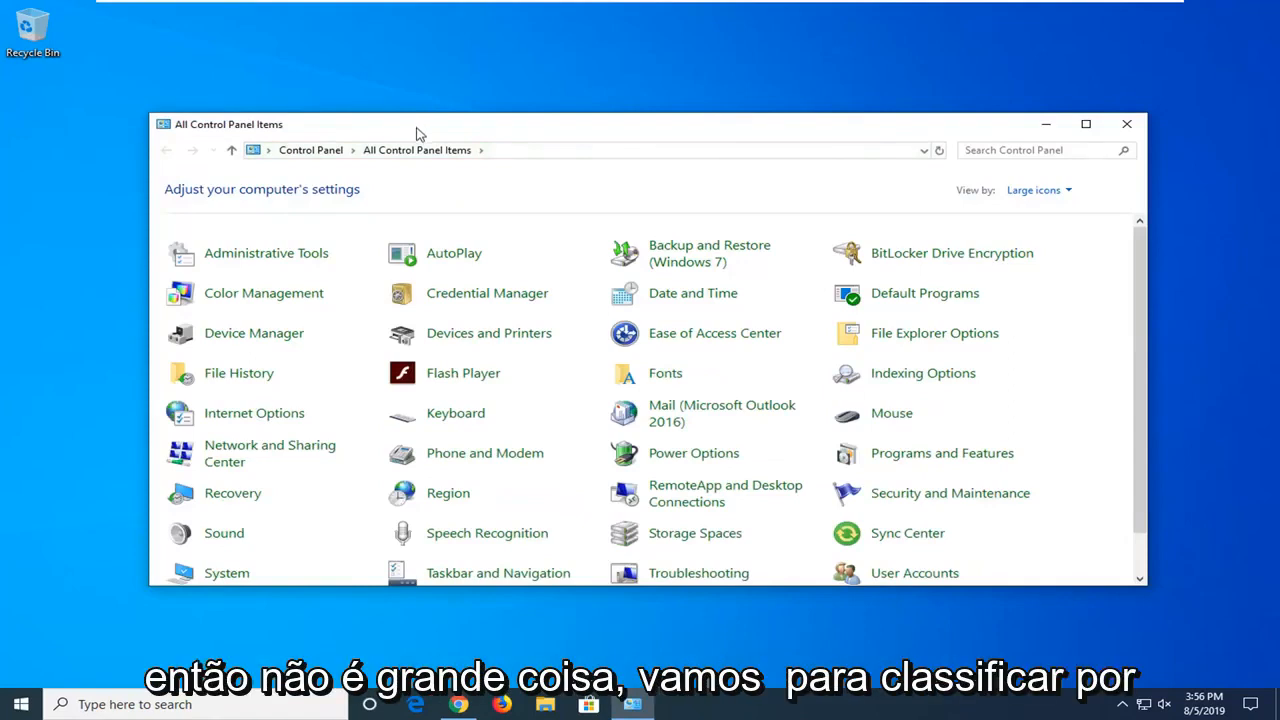
click(1038, 190)
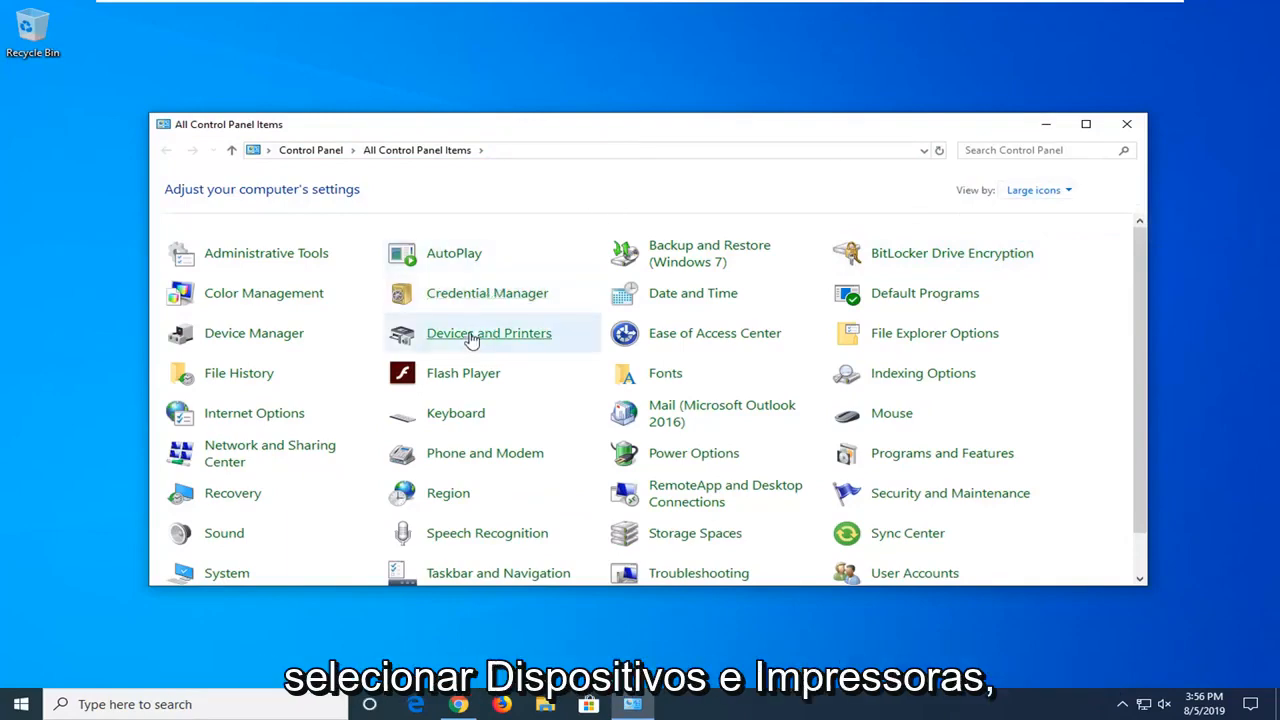
Open Devices and Printers and select the Send To OneNote 2016 printer
click(489, 333)
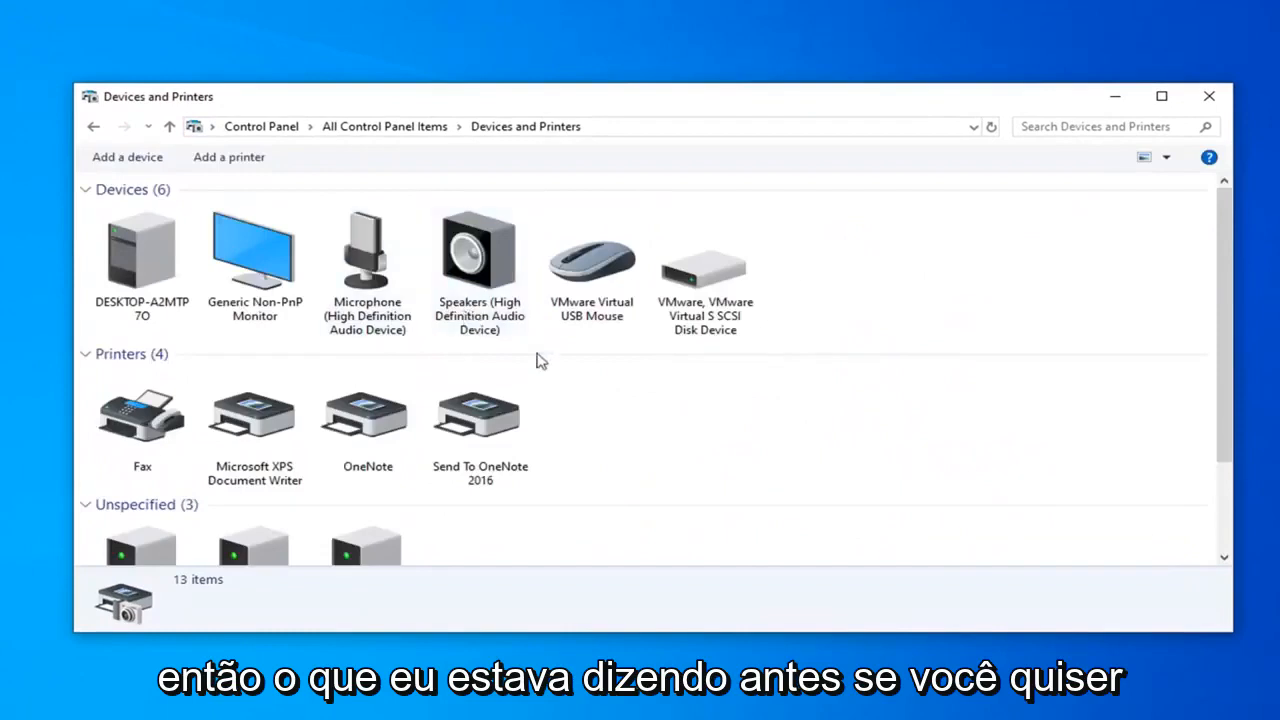
scroll(down, 3)
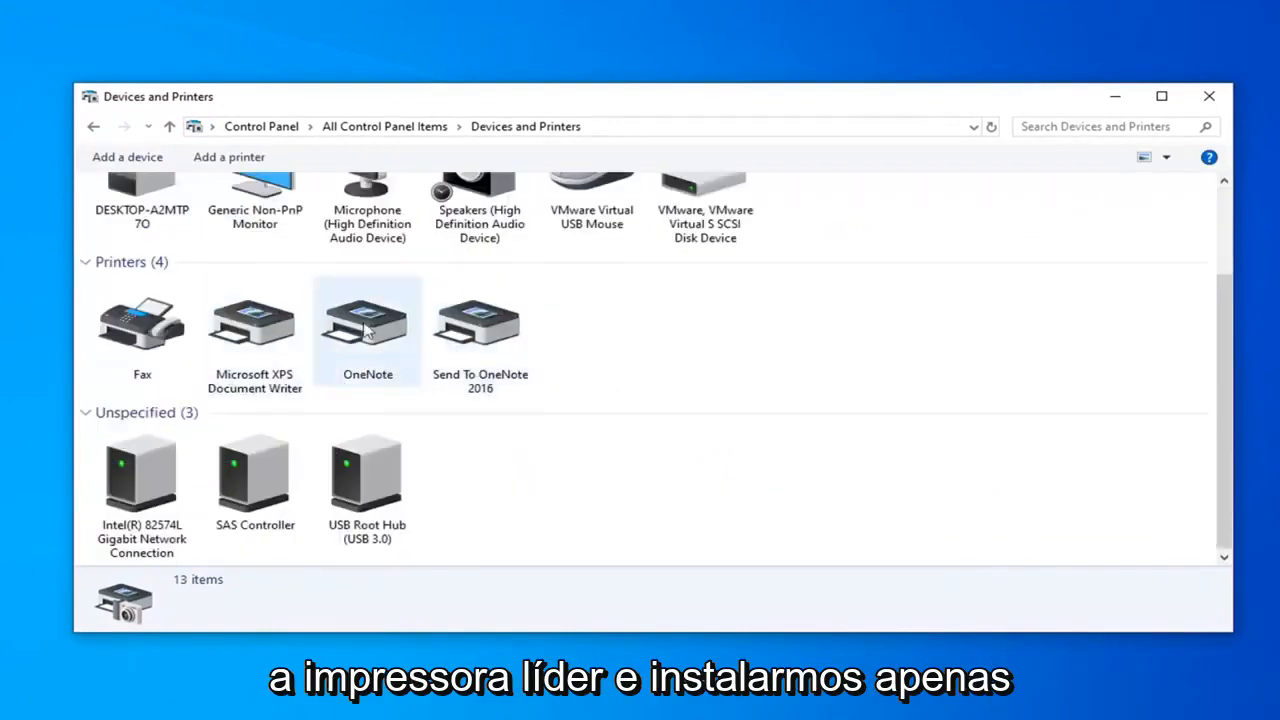
click(480, 330)
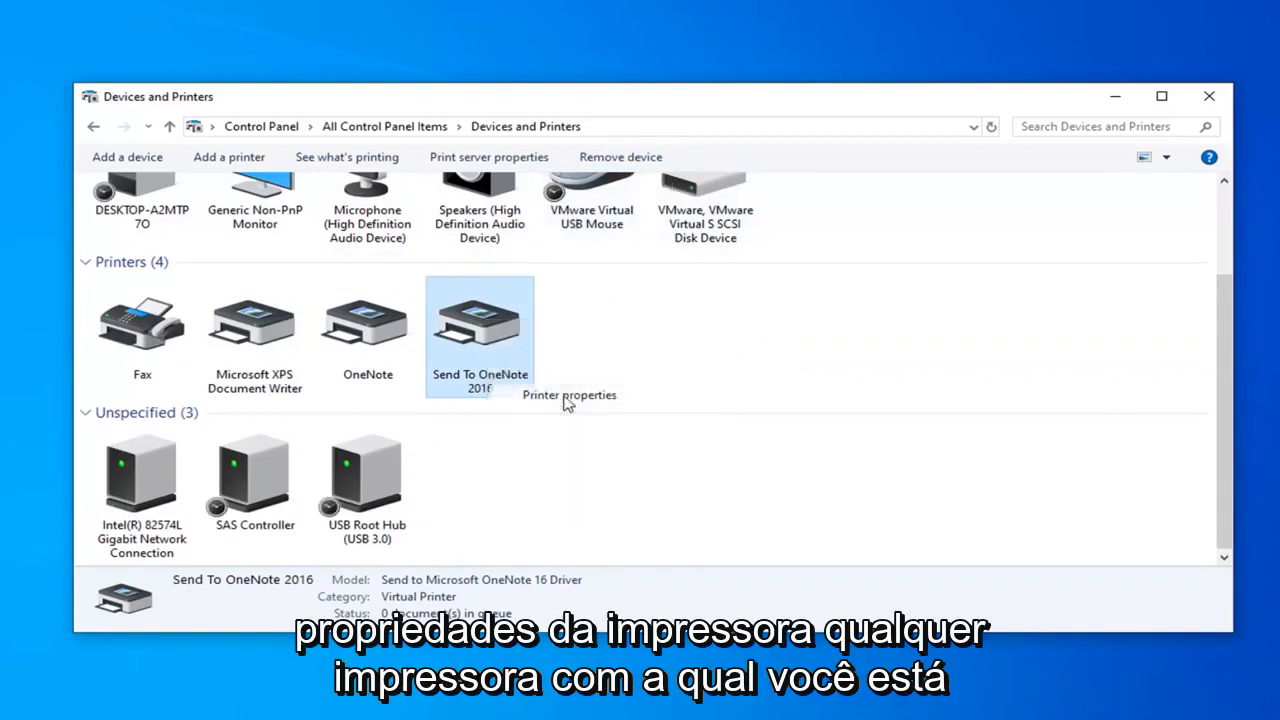
Review Send To OneNote 2016's Ports tab, then close its properties and Devices and Printers
click(569, 394)
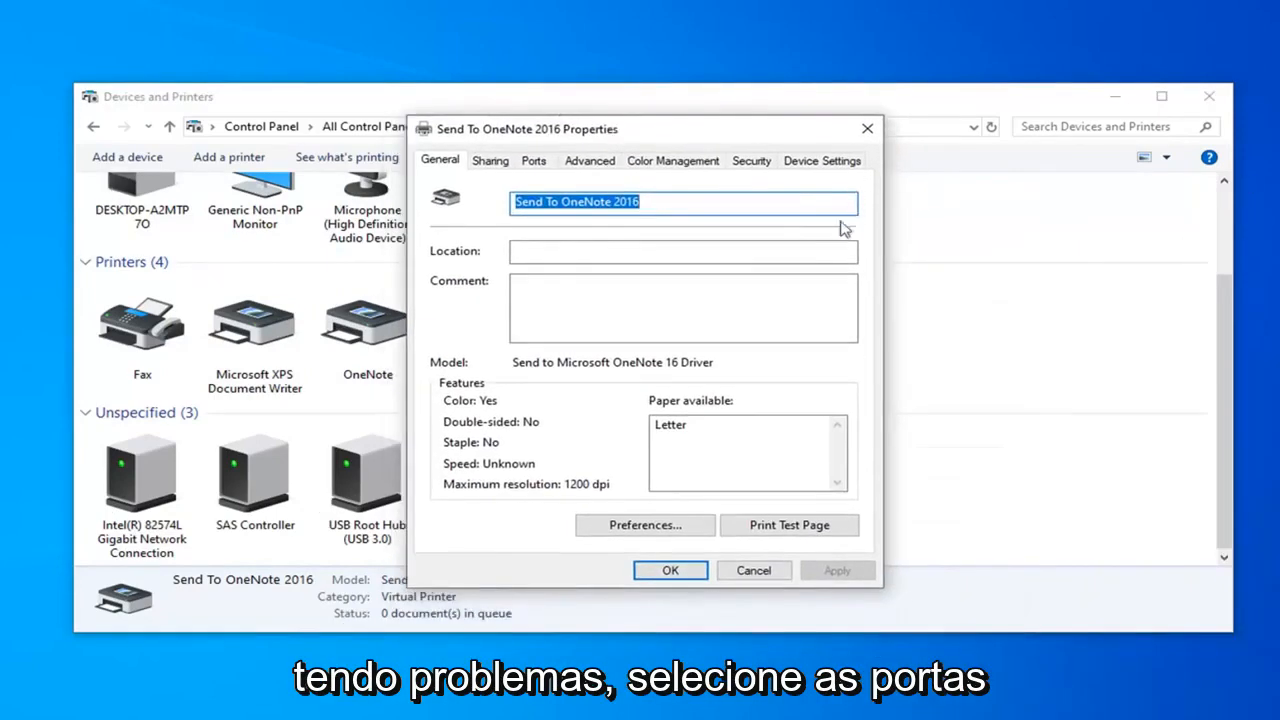
click(533, 160)
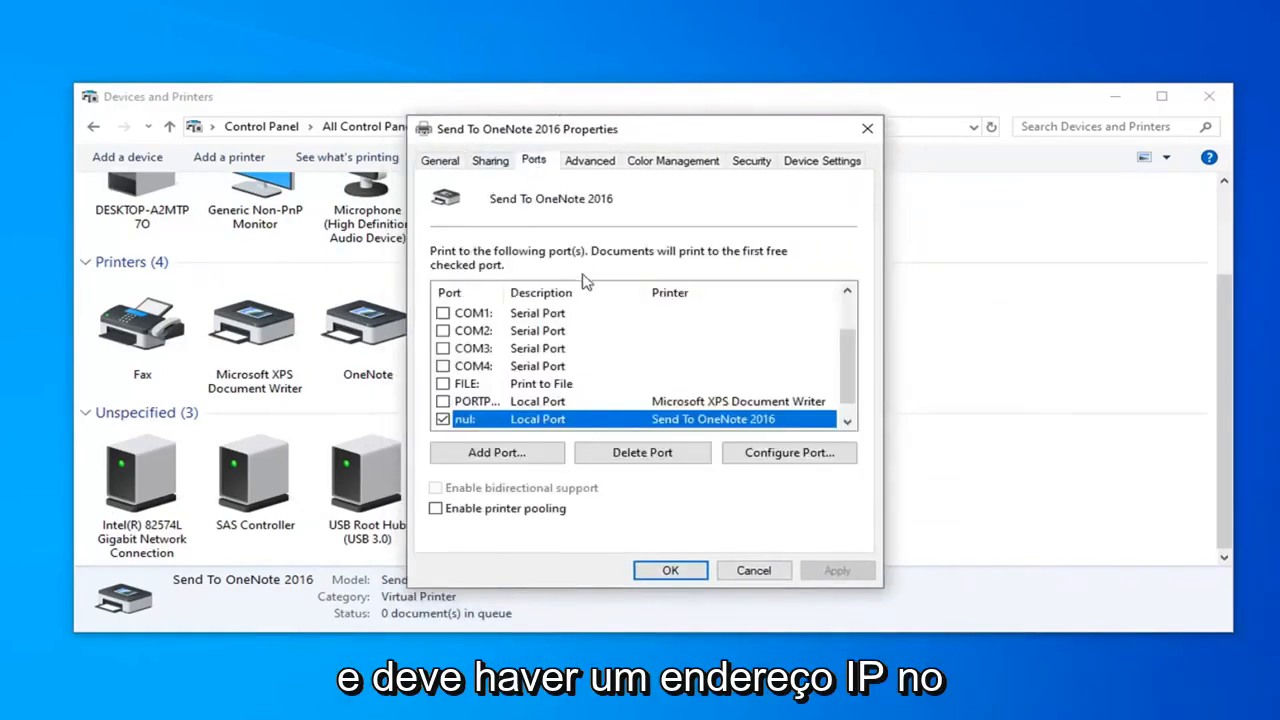
scroll(down, 3)
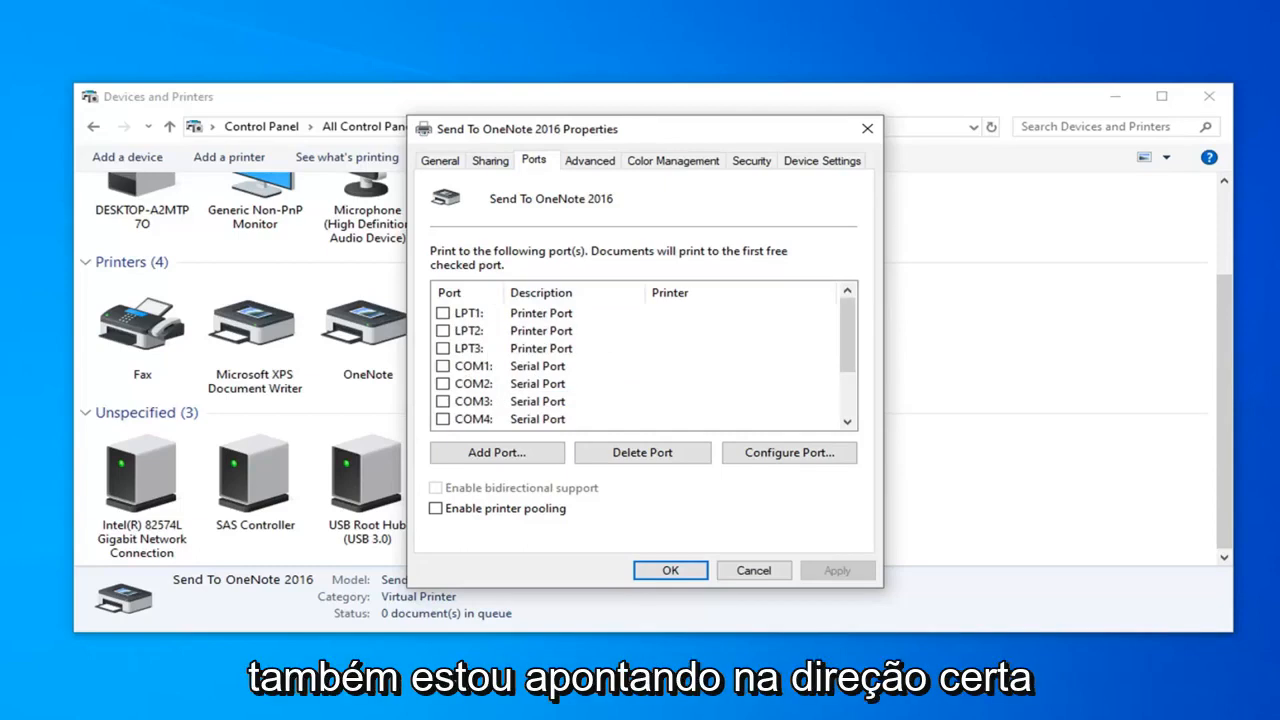
mouse_move(1055, 370)
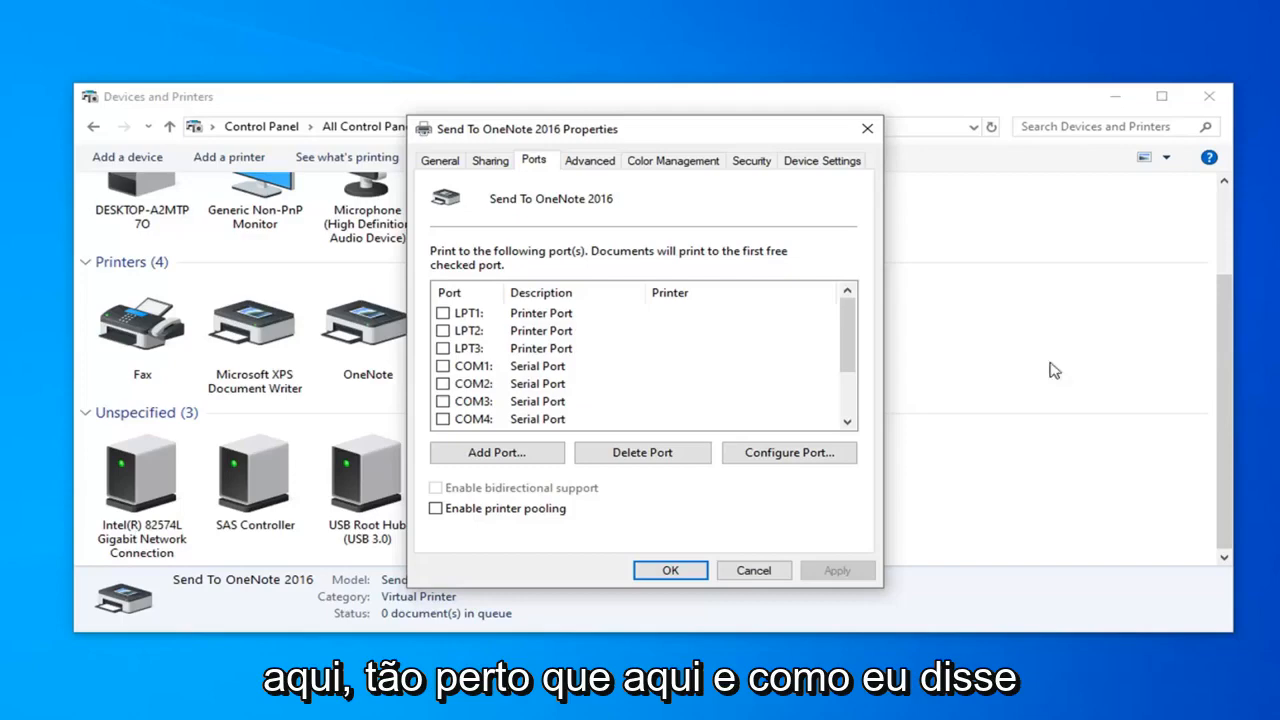
click(669, 570)
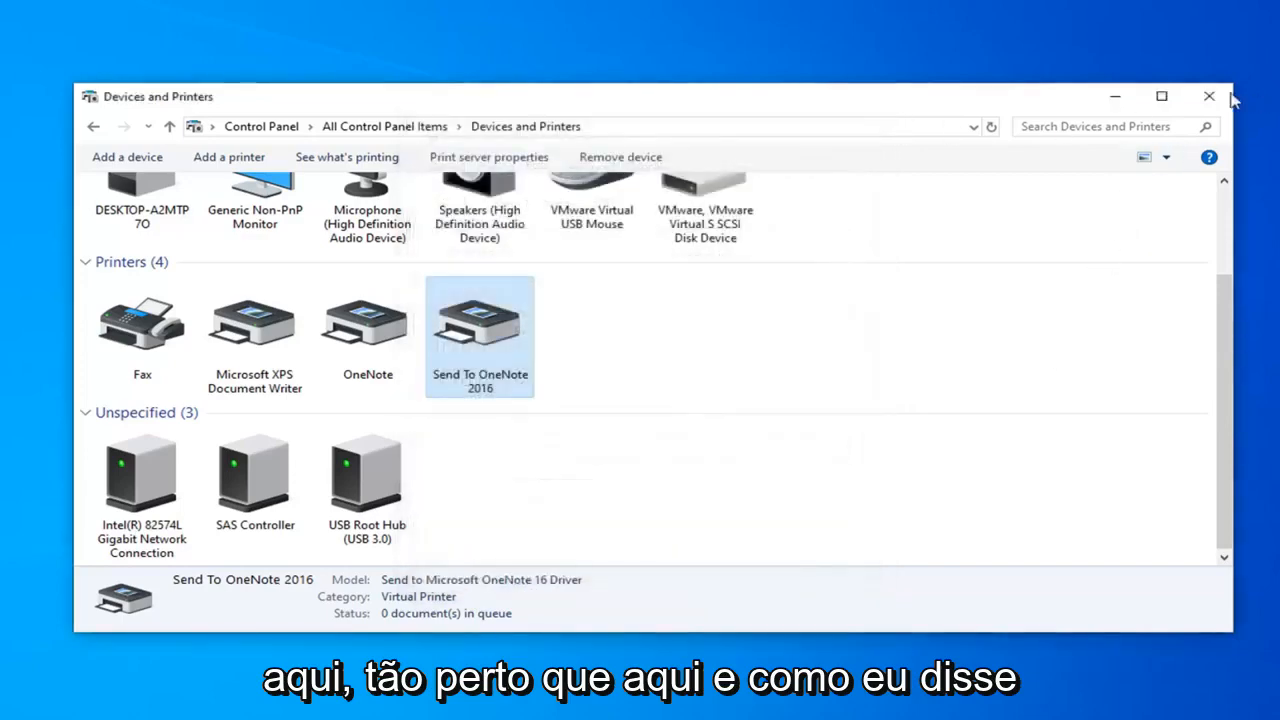
click(1208, 96)
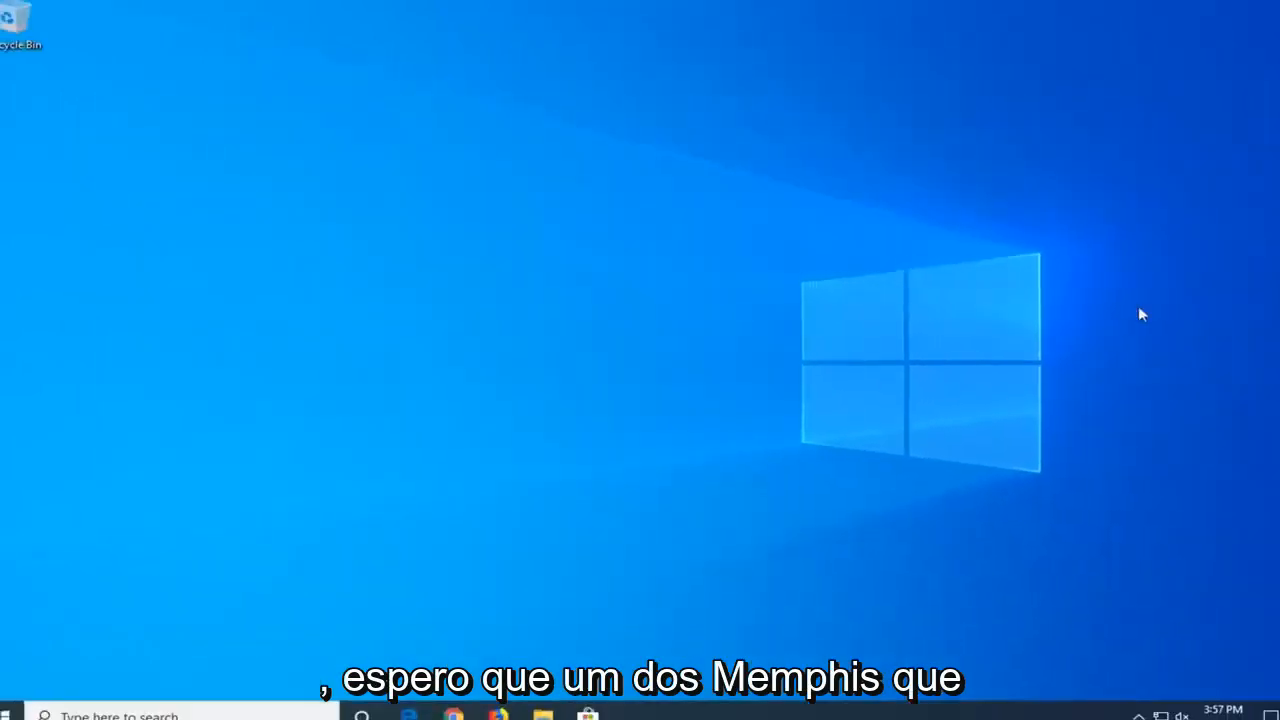